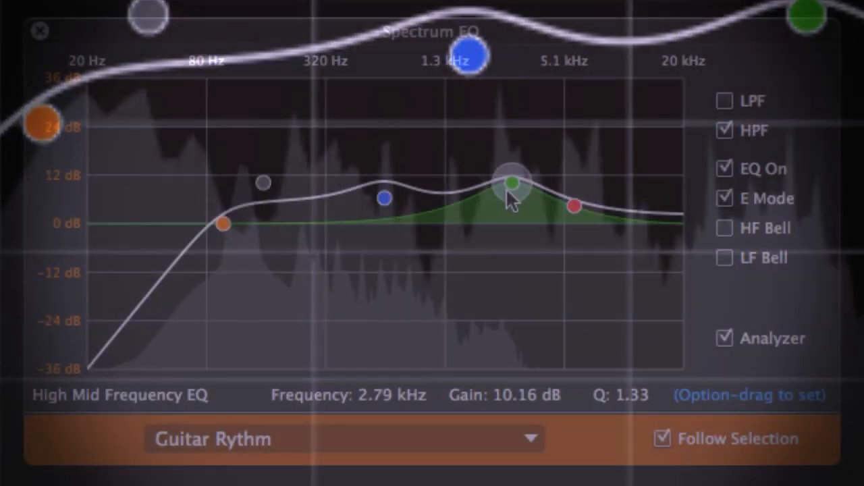
# - Dip the low mids slightly around 600 Hz and boost the high mids about 8 dB near 2.8 kHz
pyautogui.moveTo(513, 182); pyautogui.dragTo(505, 305)
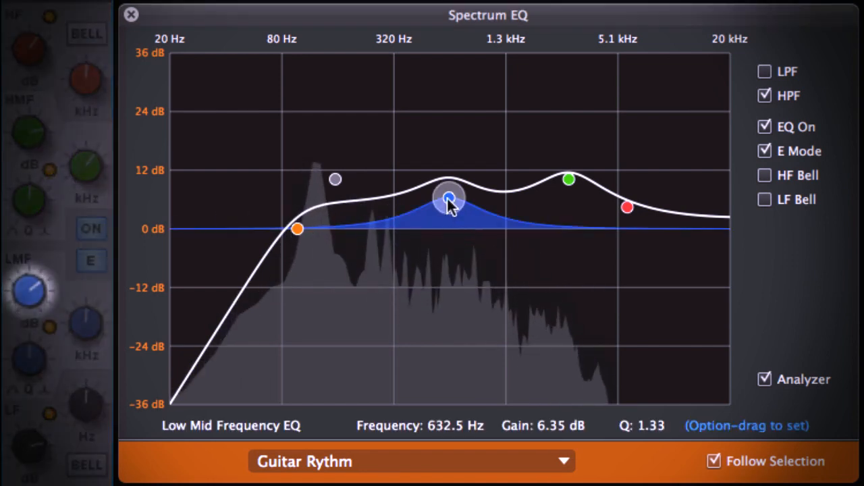
pyautogui.moveTo(448, 198); pyautogui.dragTo(443, 302)
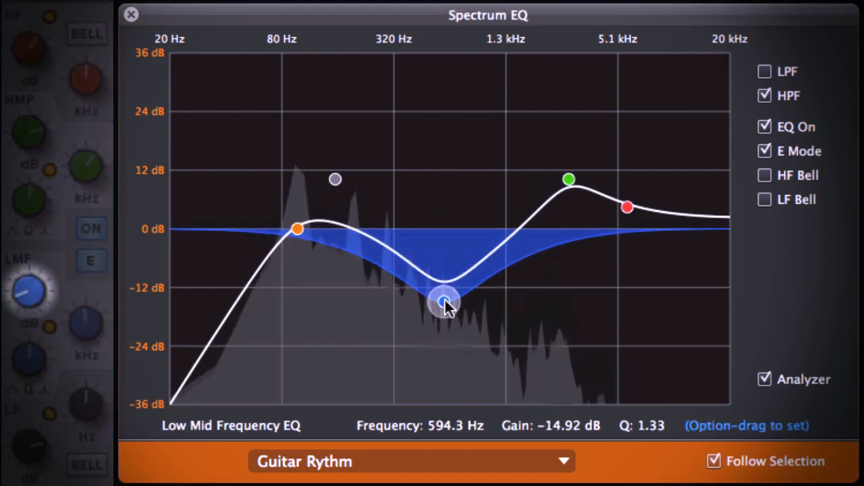
pyautogui.moveTo(443, 302); pyautogui.dragTo(443, 240)
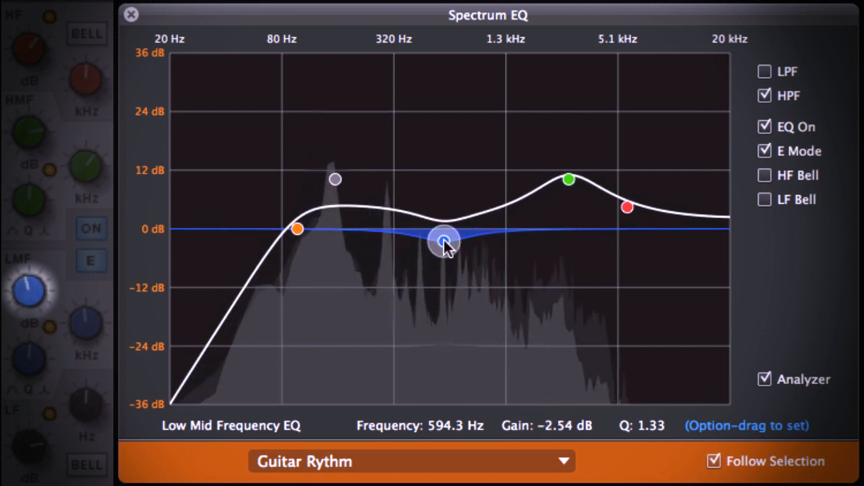
pyautogui.click(568, 185)
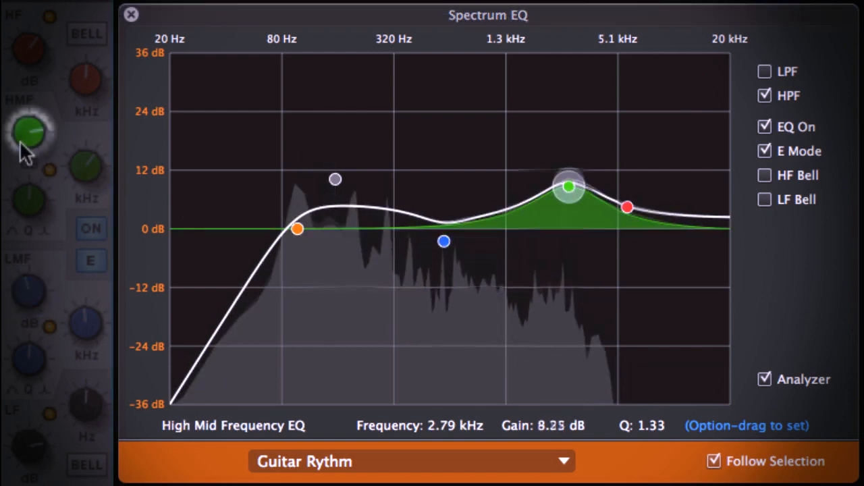
pyautogui.moveTo(570, 186); pyautogui.dragTo(570, 292)
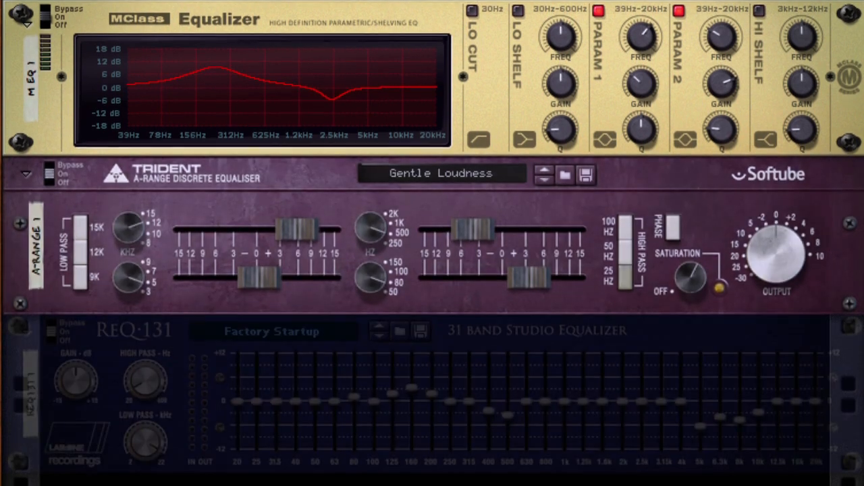
pyautogui.scroll(-3)
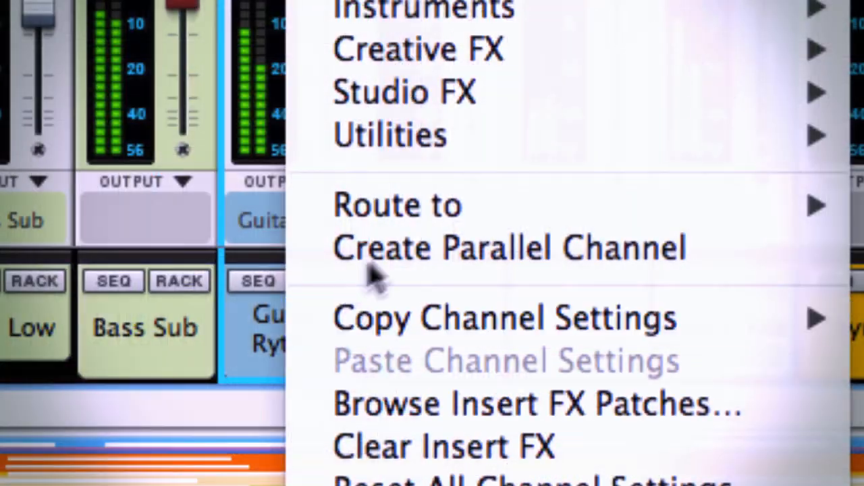
# - Create parallel channel P1: Guitar Rythm and bring its fader up slightly, below the original
pyautogui.click(507, 248)
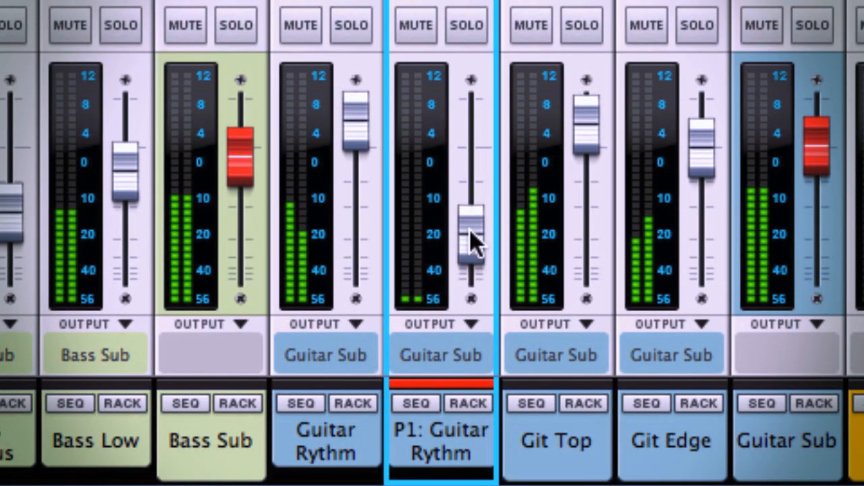
pyautogui.moveTo(469, 227); pyautogui.dragTo(472, 173)
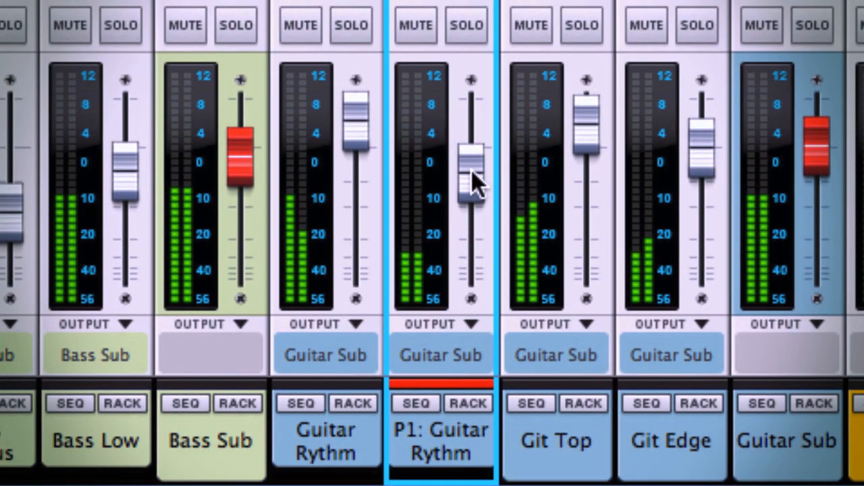